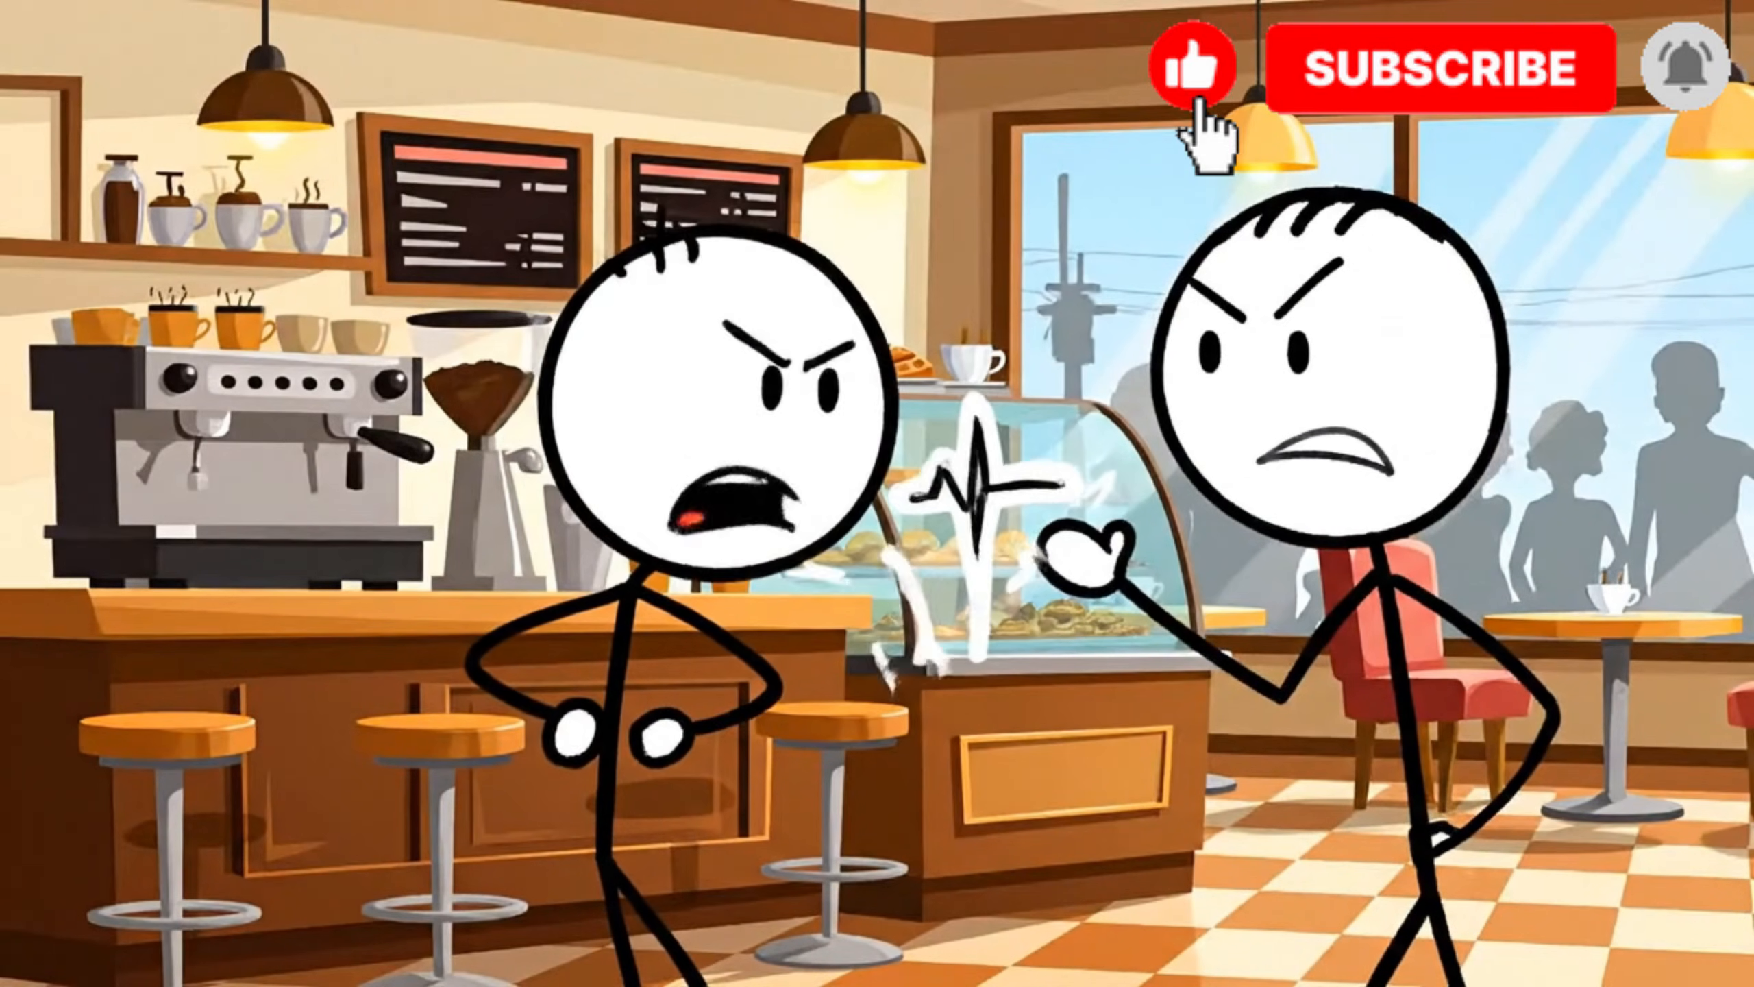
click(1441, 64)
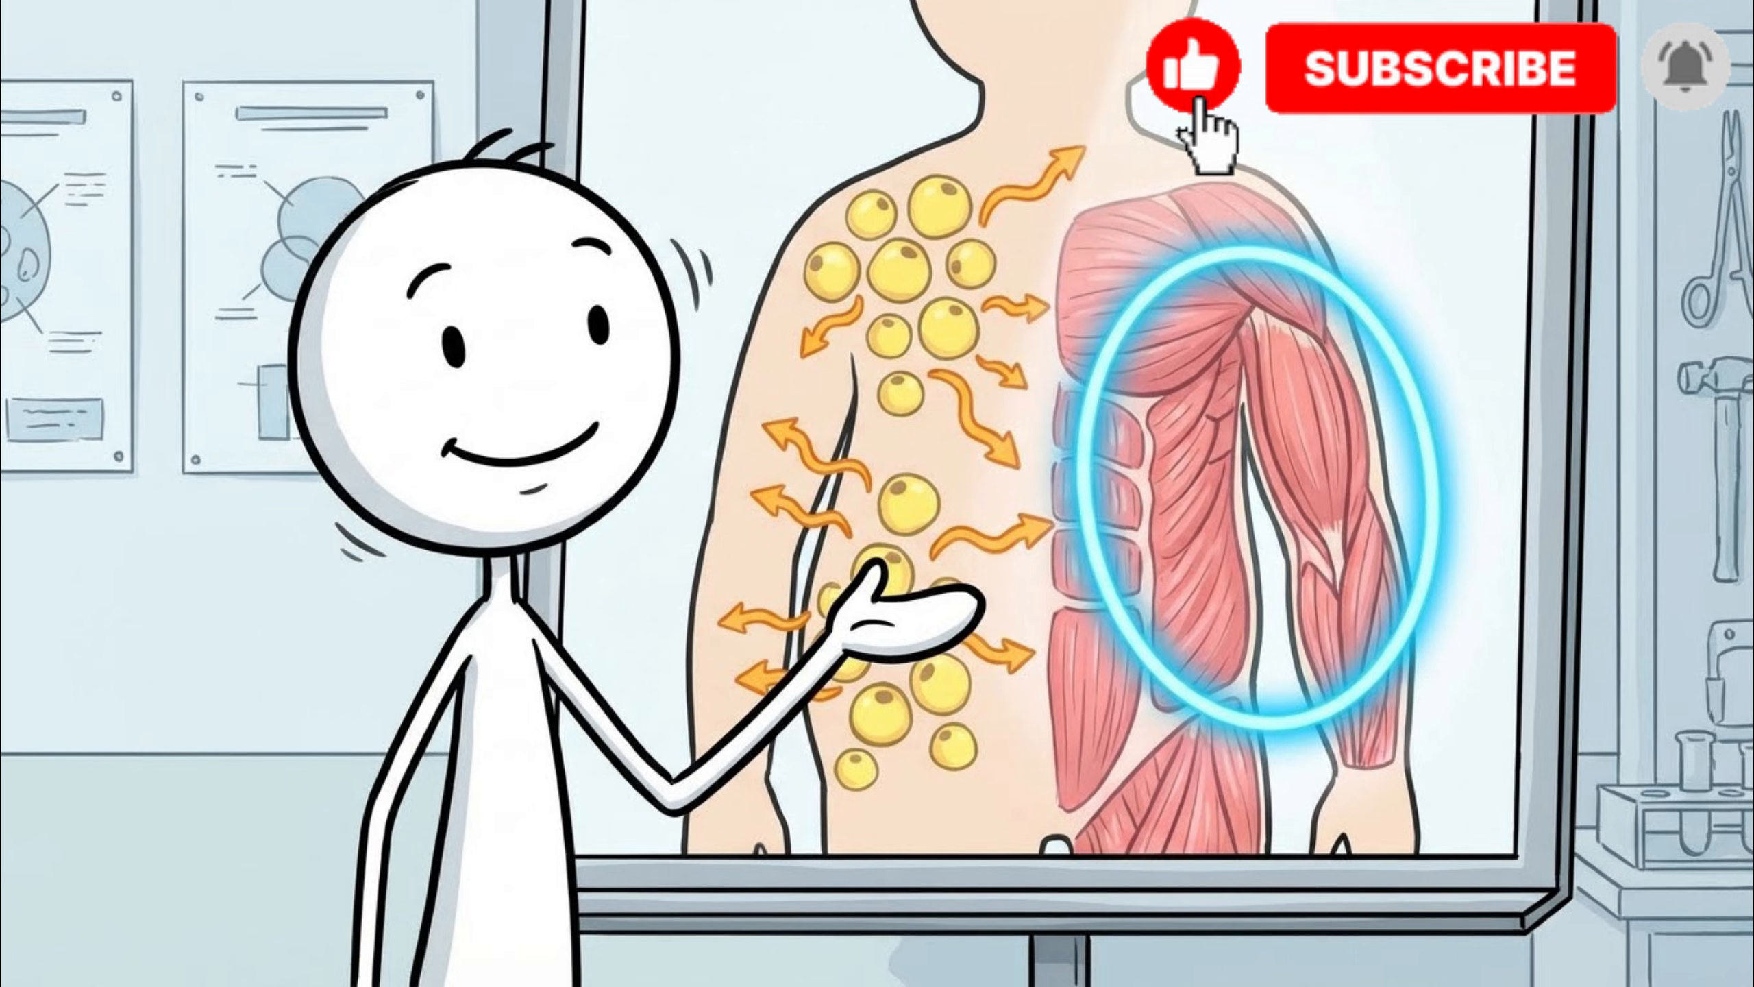
click(1441, 70)
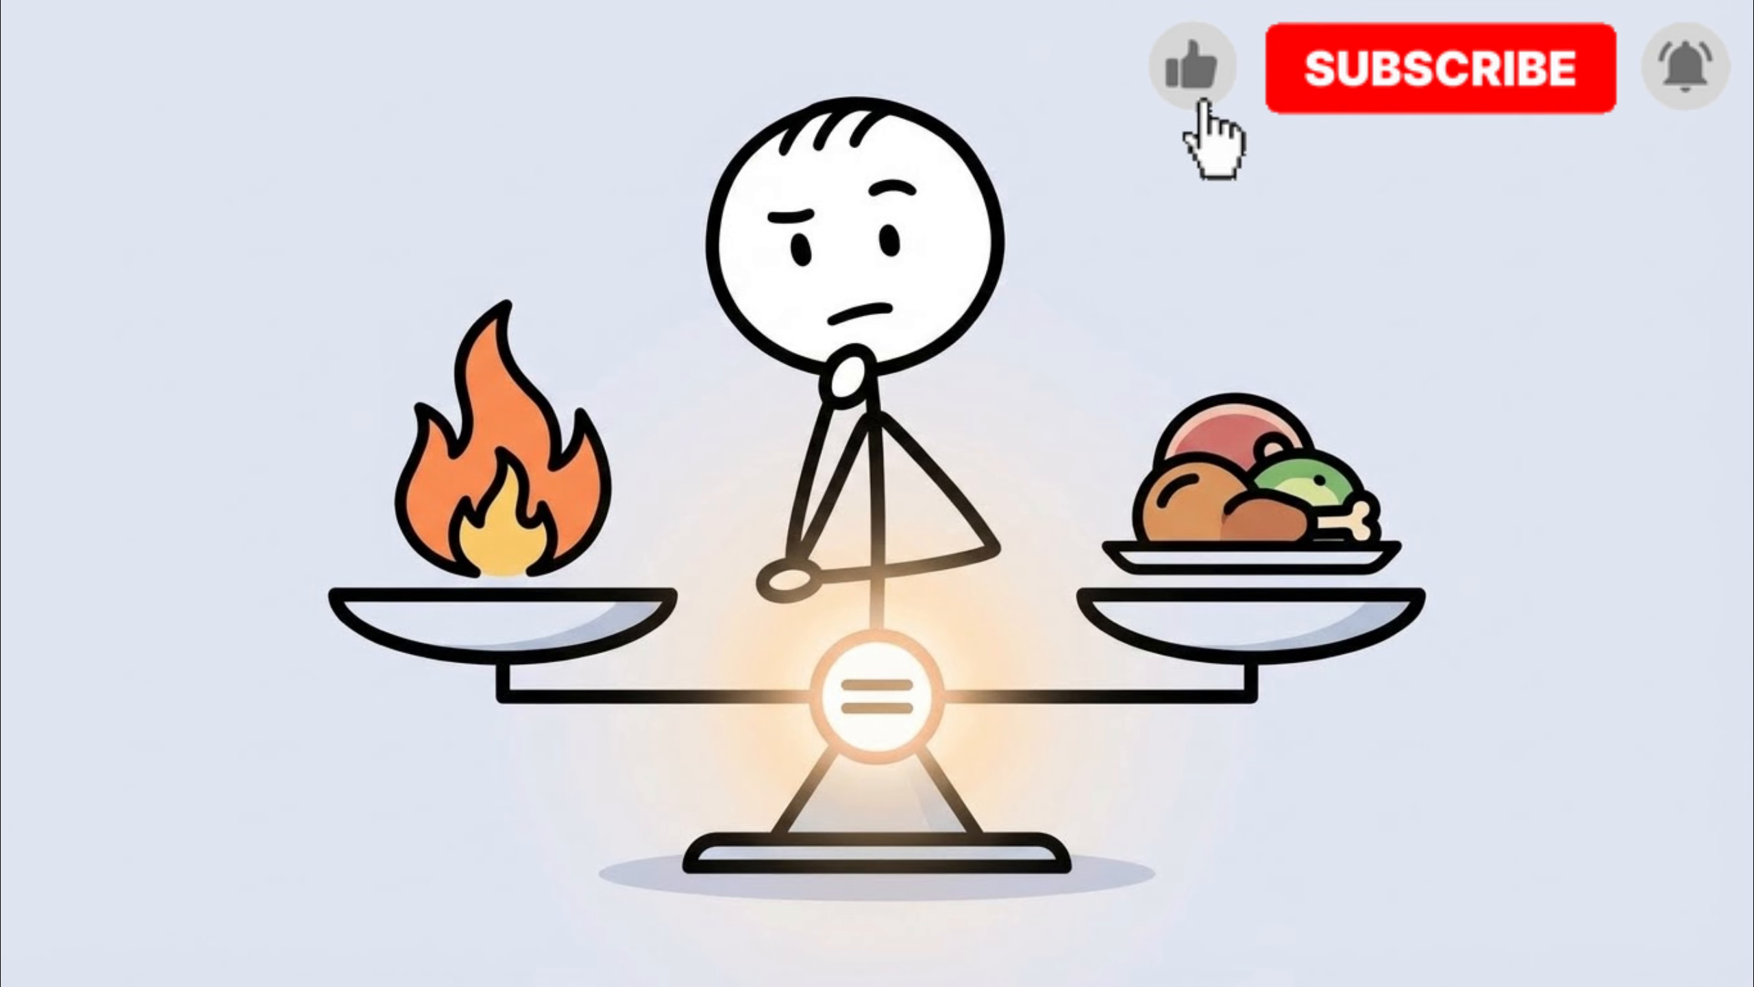
click(1445, 69)
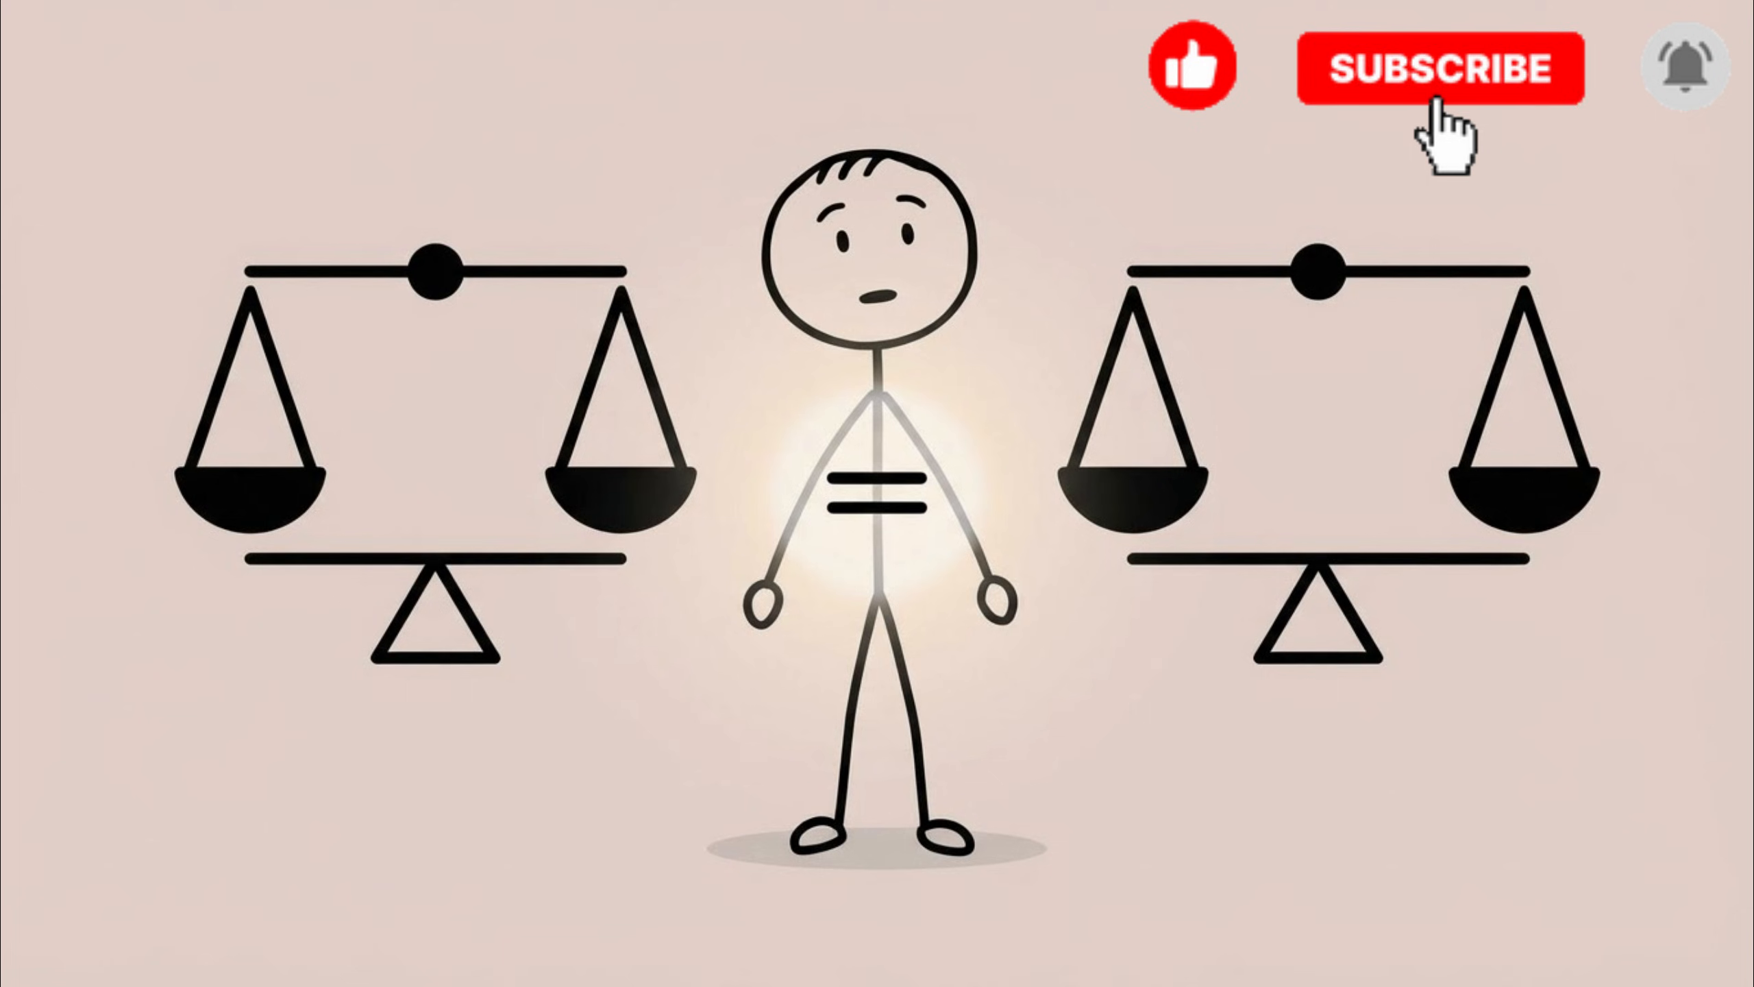
click(1444, 67)
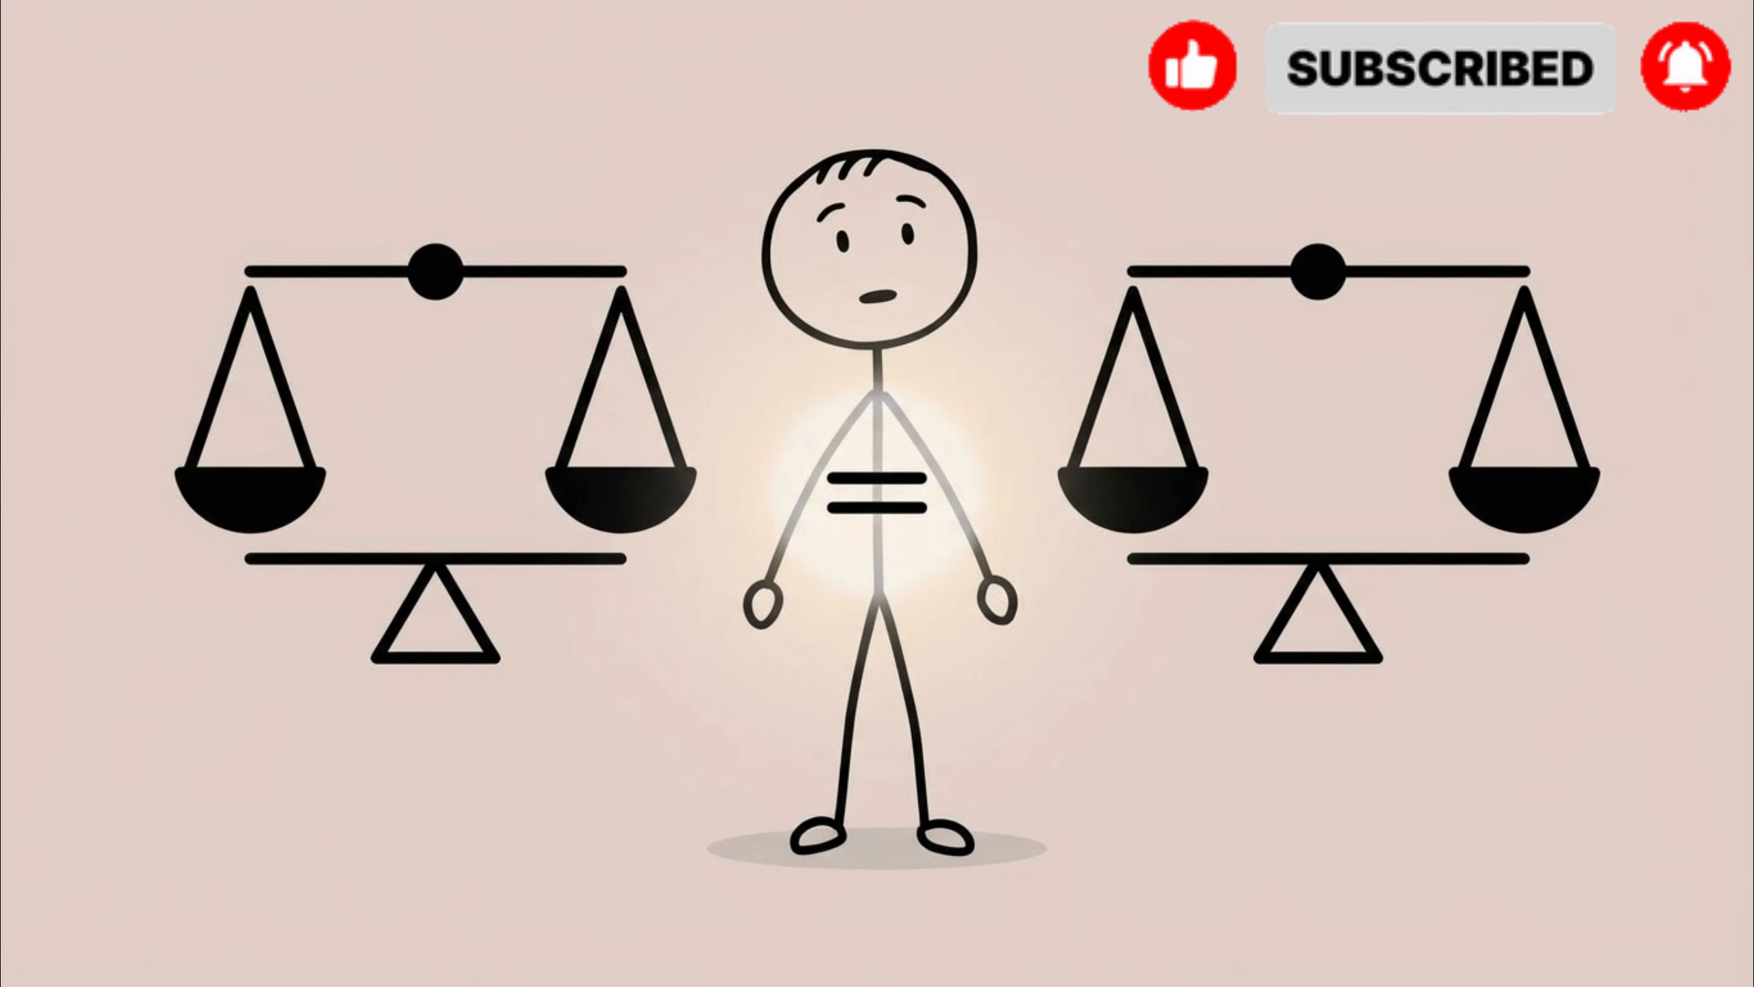